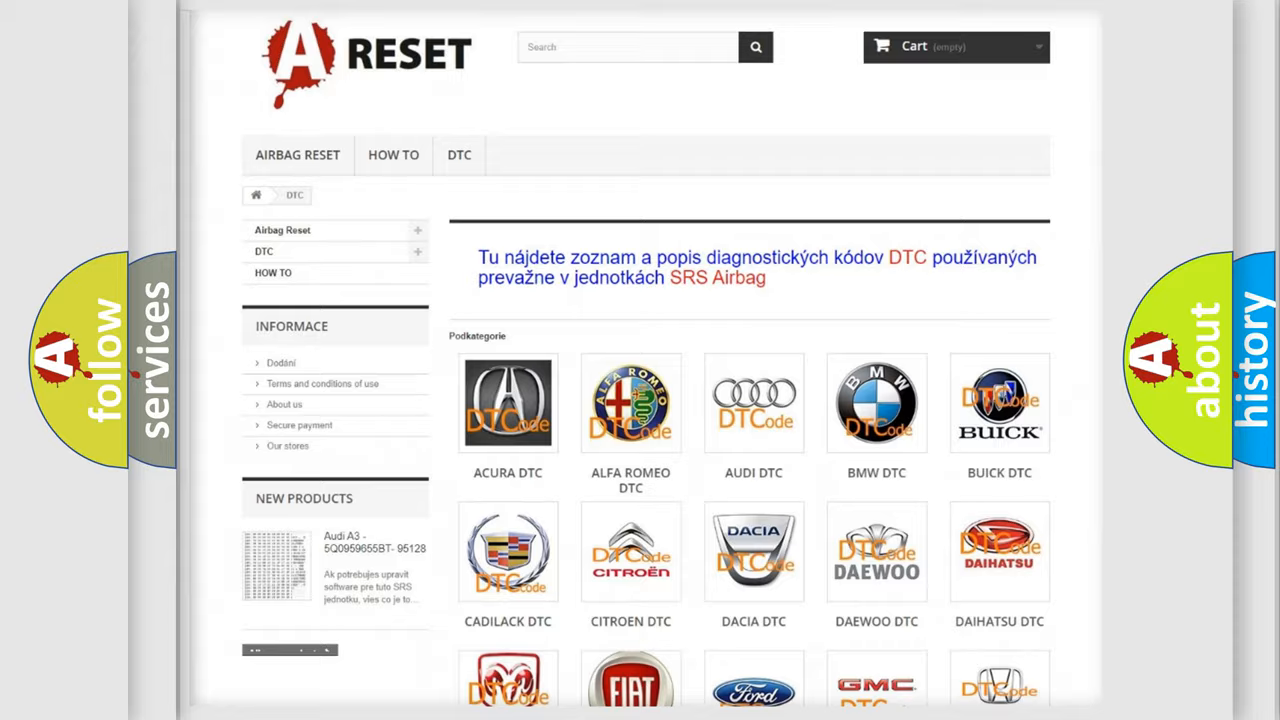
pyautogui.scroll(-3)
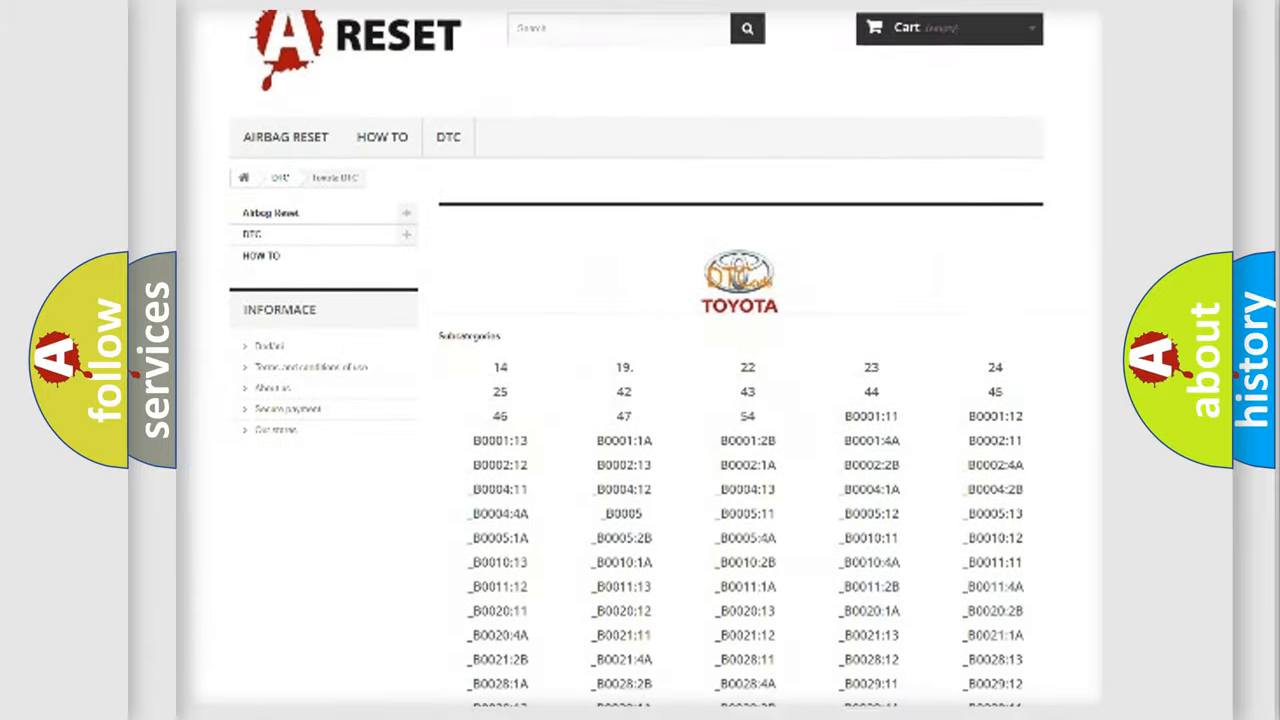
pyautogui.scroll(-3)
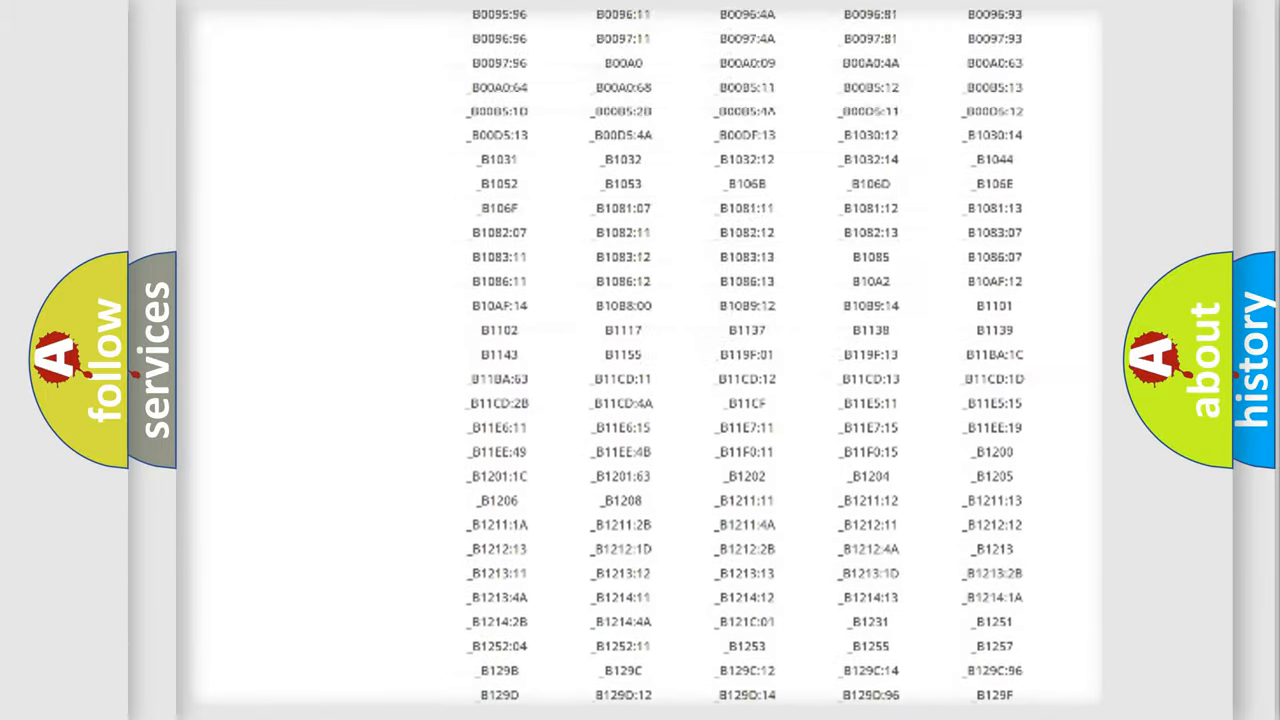
pyautogui.scroll(3)
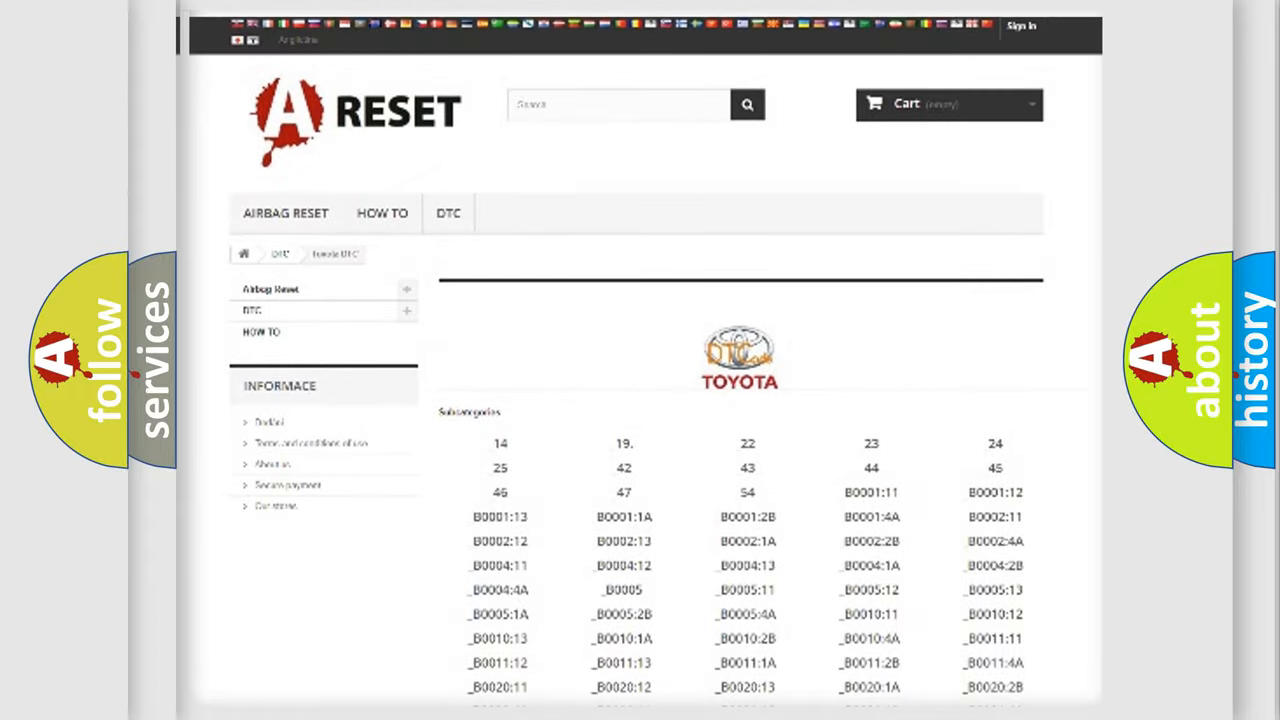